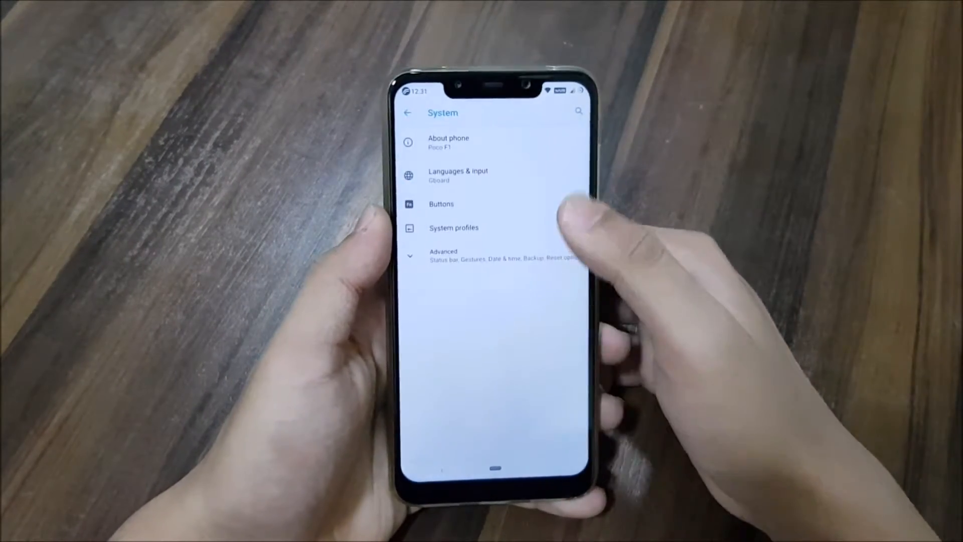
- Scroll the Settings list and enter Resurrection tools on its Status bar options
click(457, 256)
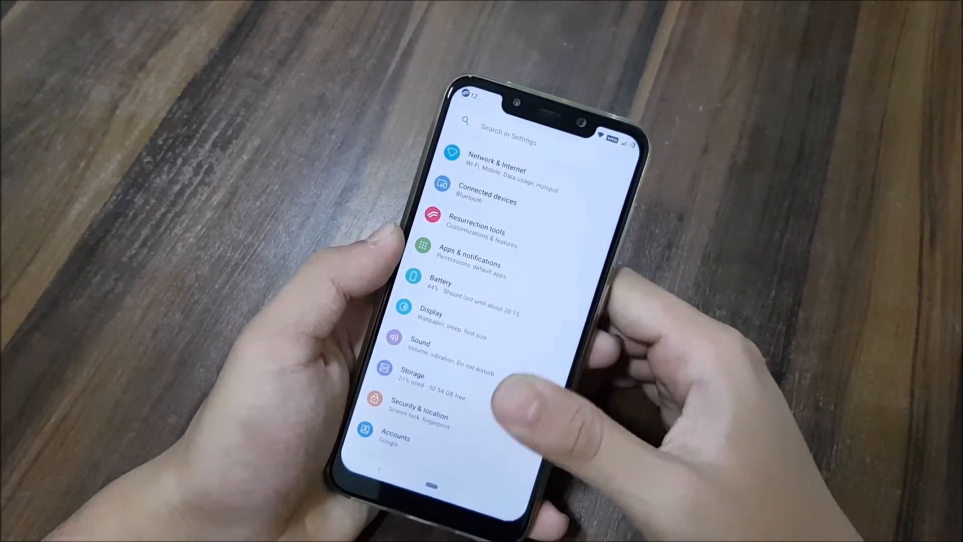
scroll(down, 3)
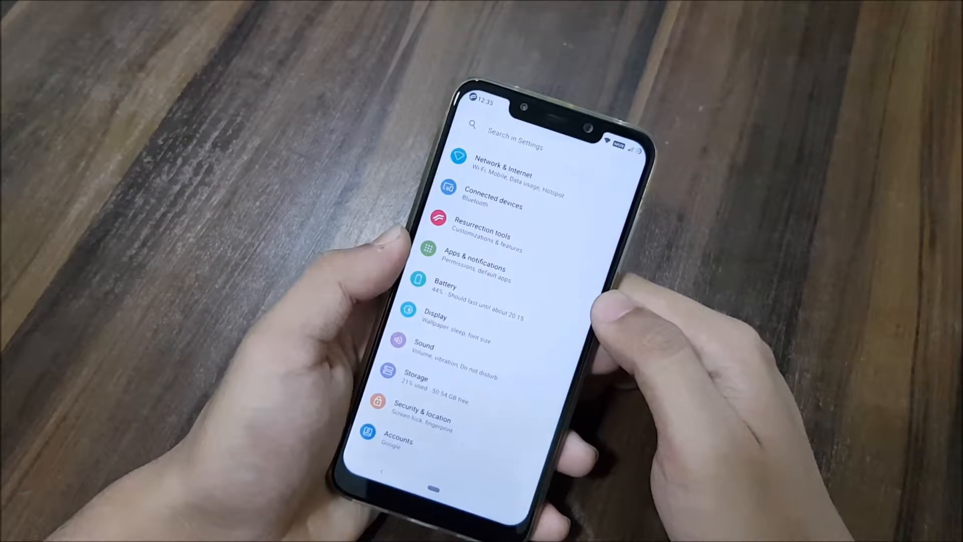
click(483, 234)
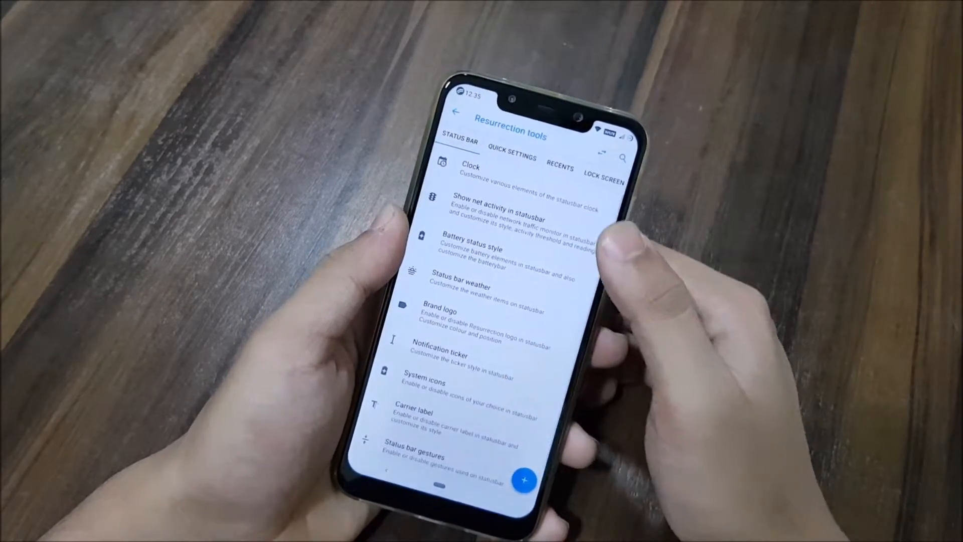
click(469, 171)
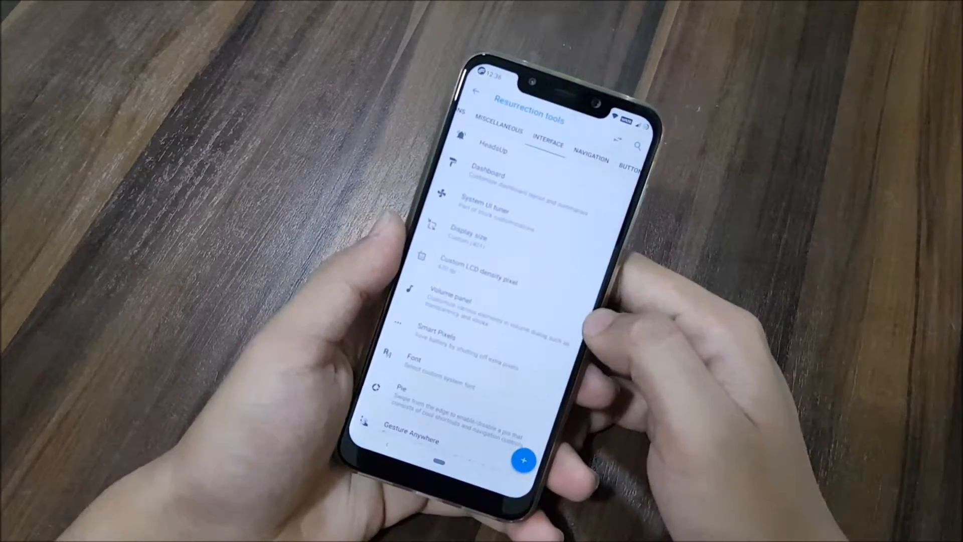
- Switch Resurrection tools to its Interface section with Dashboard, Font and Pie options
click(486, 179)
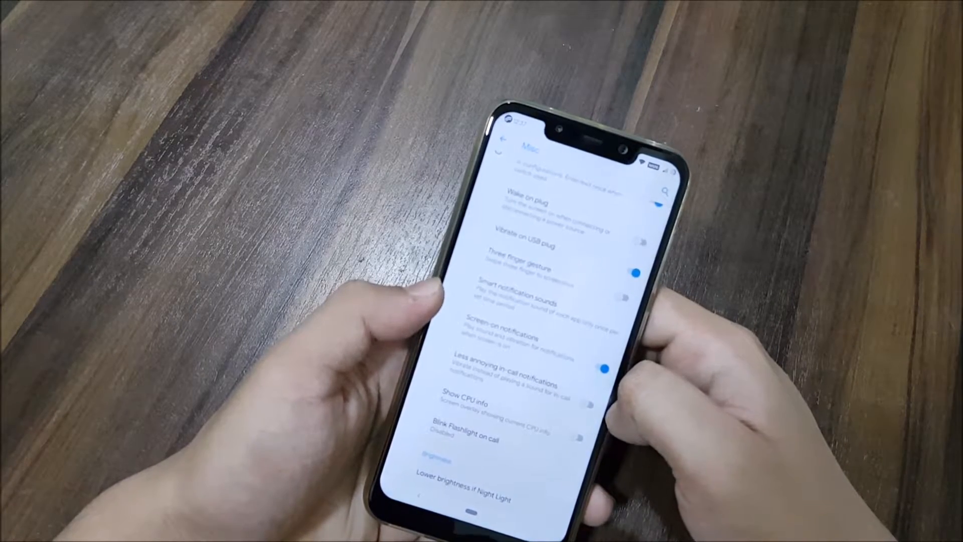
- Switch to the Misc section listing Wake on plug and Show CPU info toggles
click(608, 402)
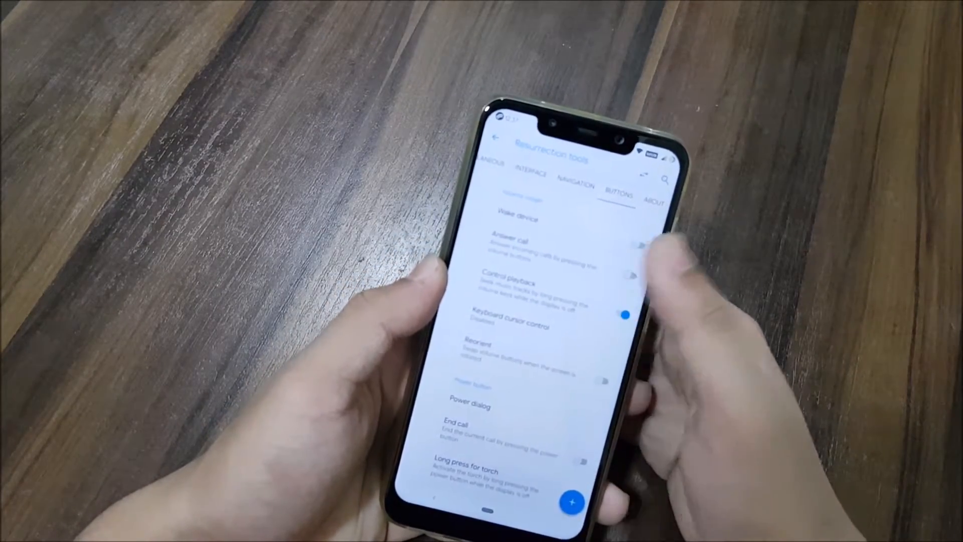
- Switch to the Buttons section with volume and power button options
click(653, 198)
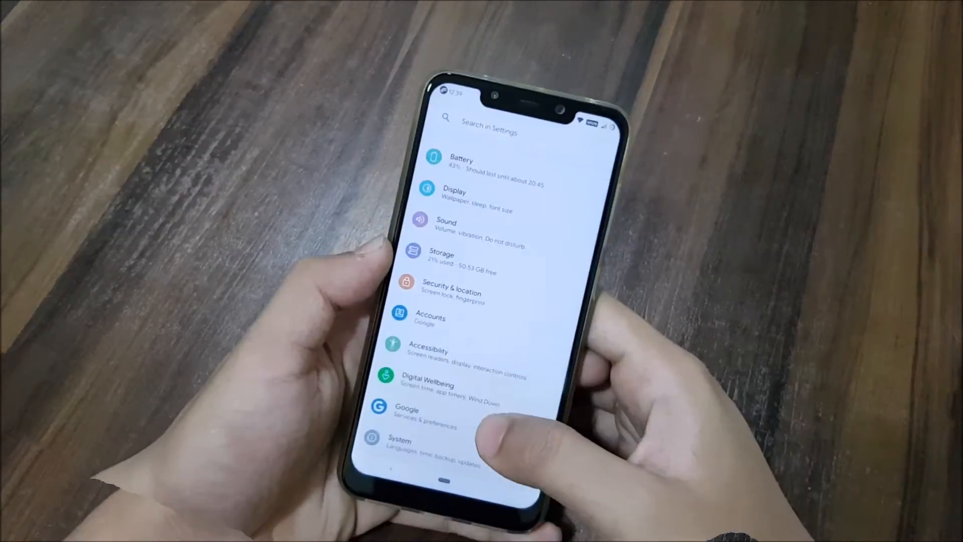
click(400, 448)
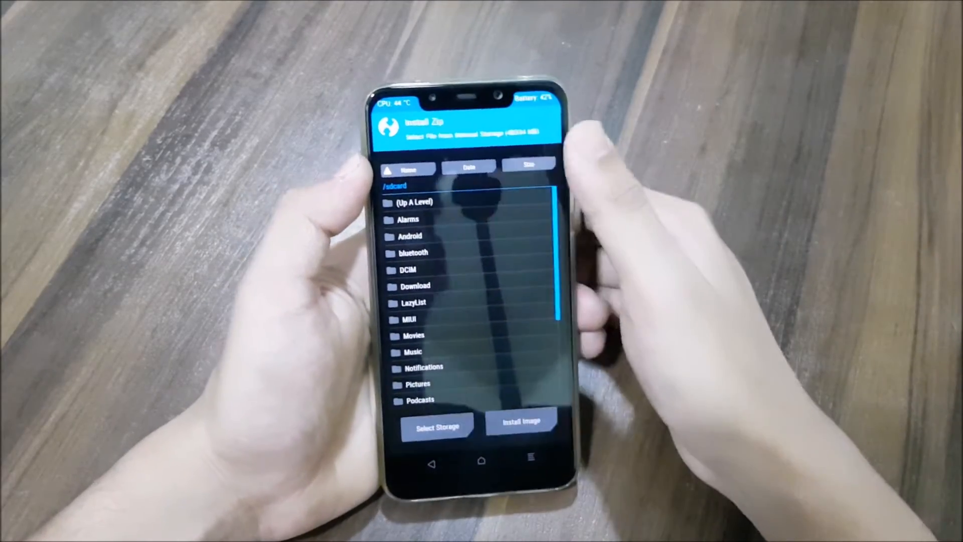
- Scroll the /sdcard list down to the RR-P-v7.0.0 ROM zip and open_gapps zip
scroll(down, 3)
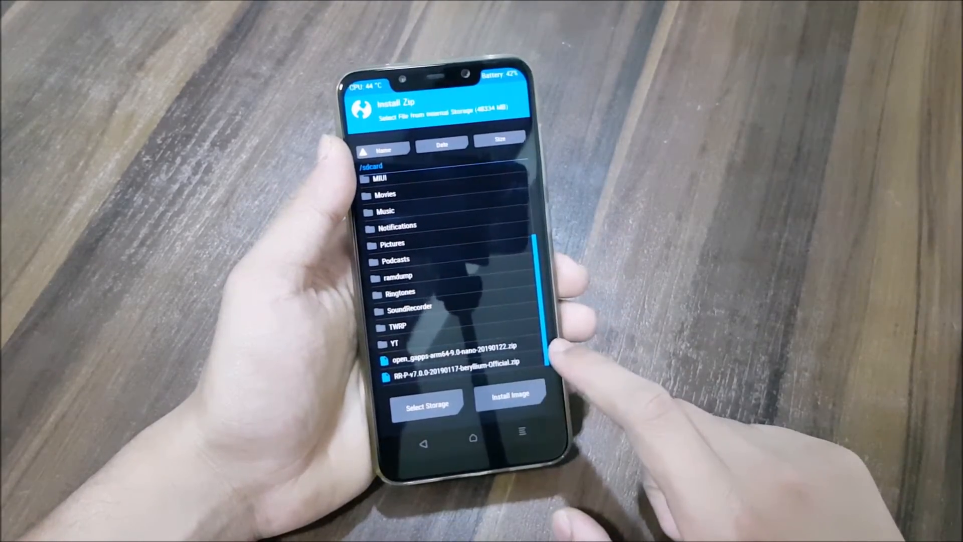